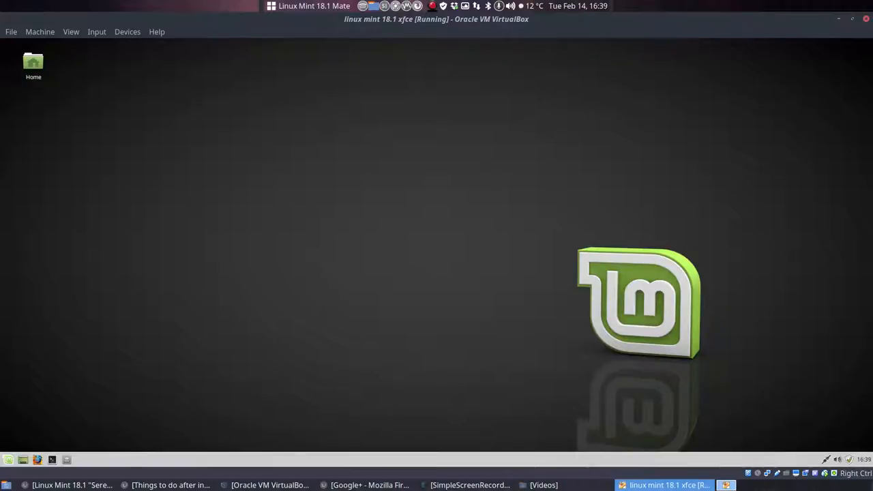
mouse_move(107, 107)
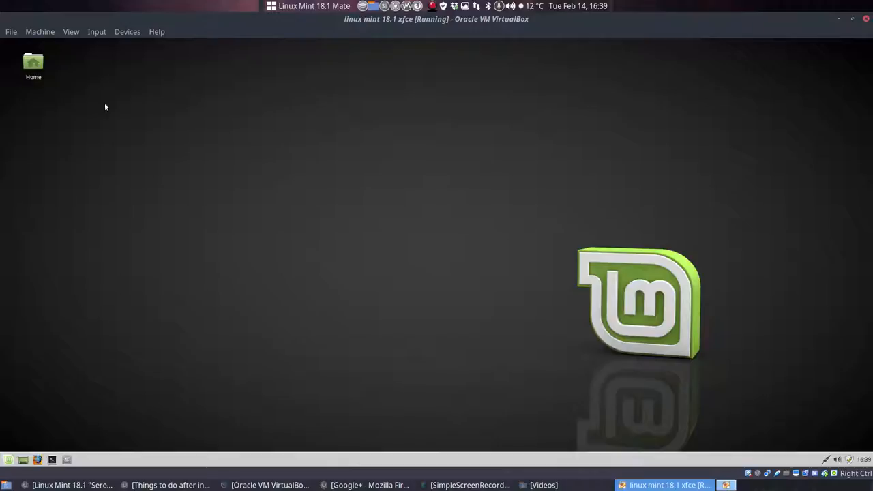
Go from the Home desktop icon to the Downloads folder in Thunar.
double_click(33, 62)
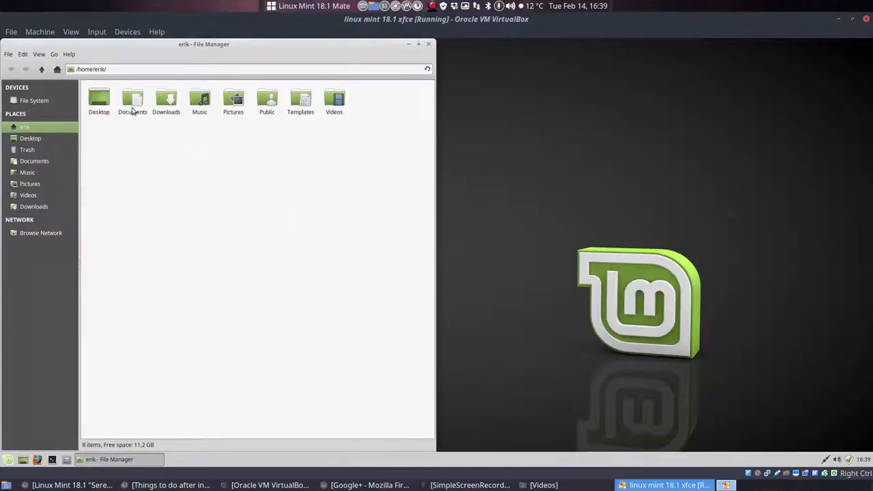
click(99, 101)
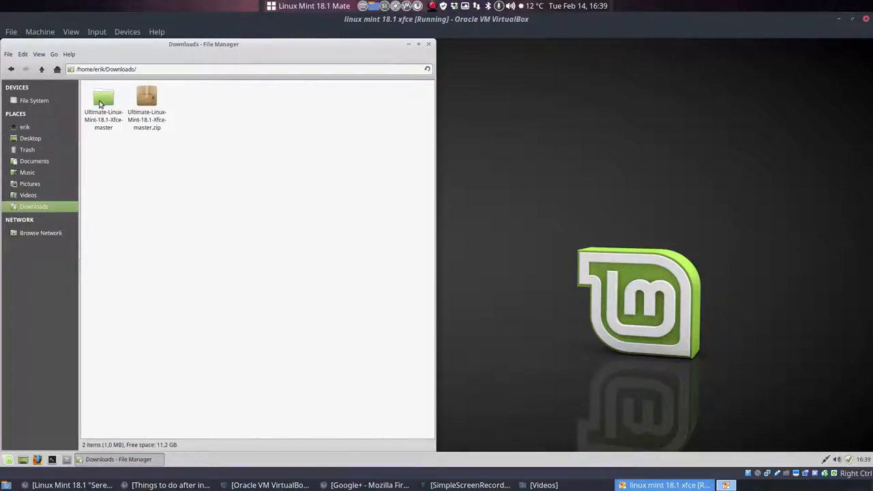
Enter the Ultimate-Linux-Mint-18.1-Xfce-master folder and look at the kernel update script at the bottom.
double_click(103, 98)
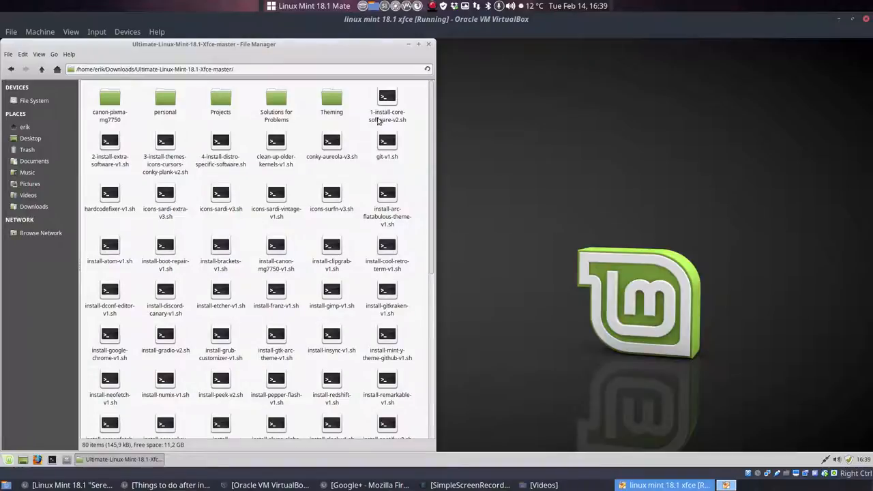
scroll(down, 3)
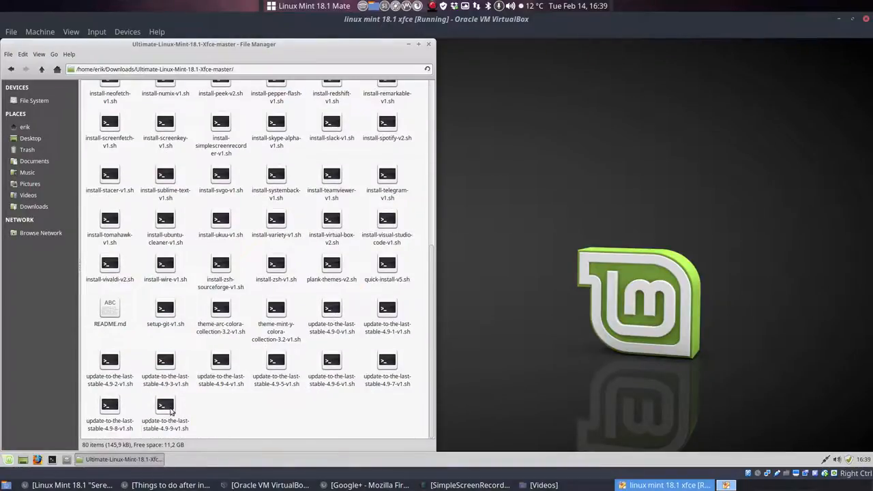
click(165, 406)
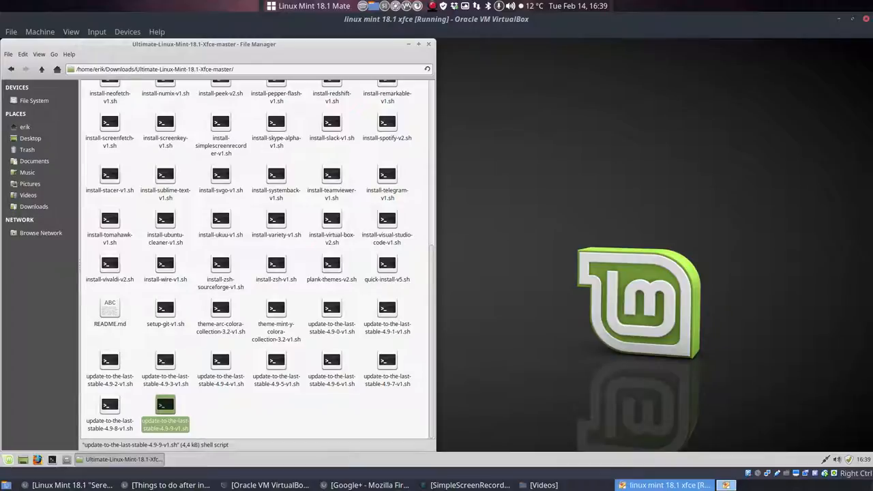
scroll(up, 3)
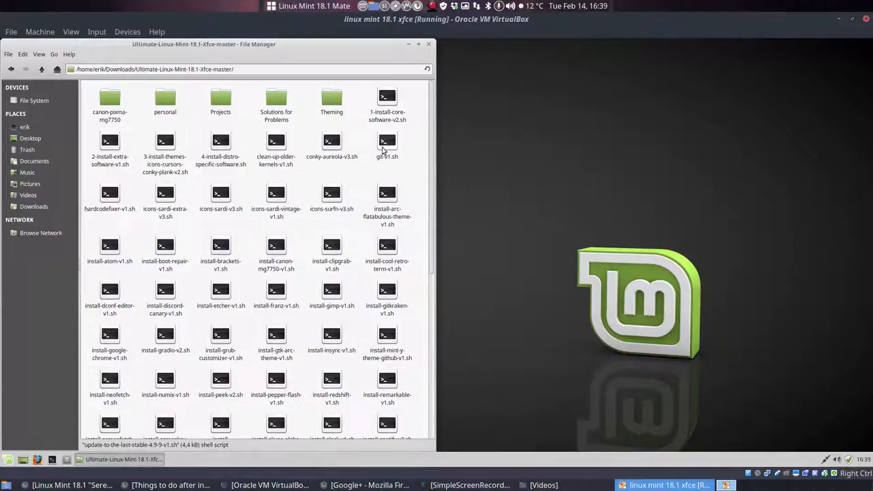
Look over the 1- core, 2- extra and 4- distro-specific software install scripts.
click(387, 103)
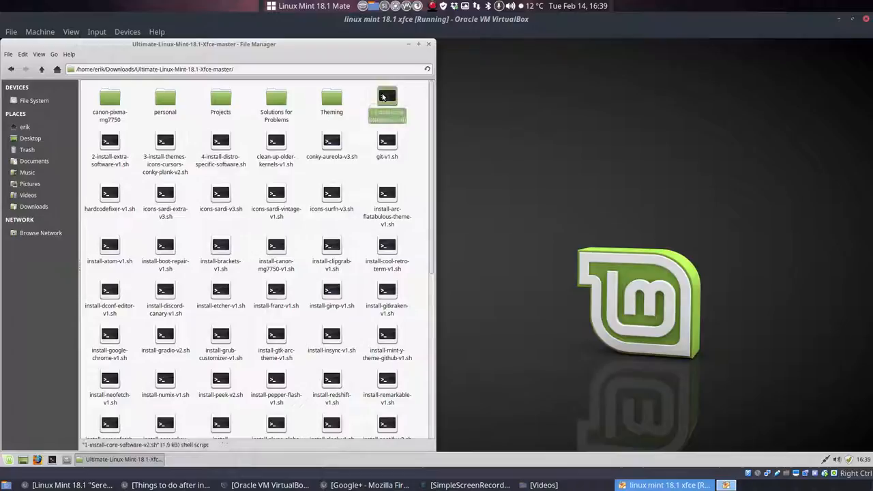
click(110, 140)
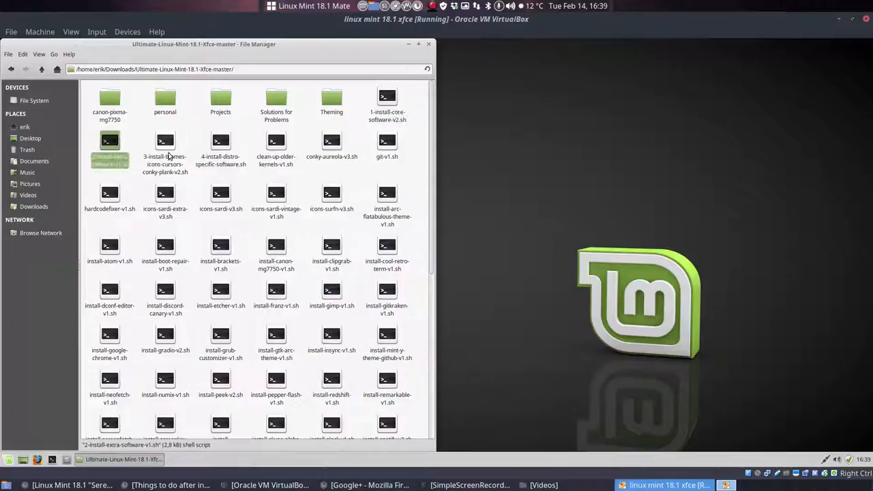
click(221, 148)
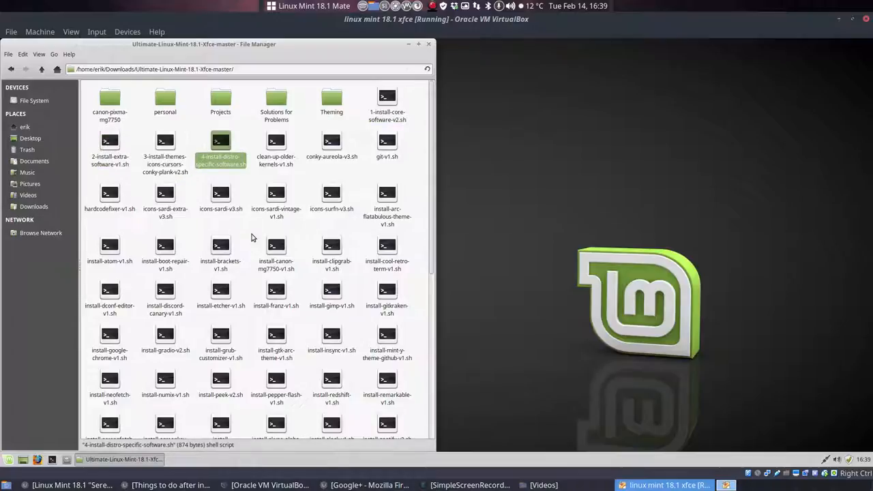
mouse_move(254, 229)
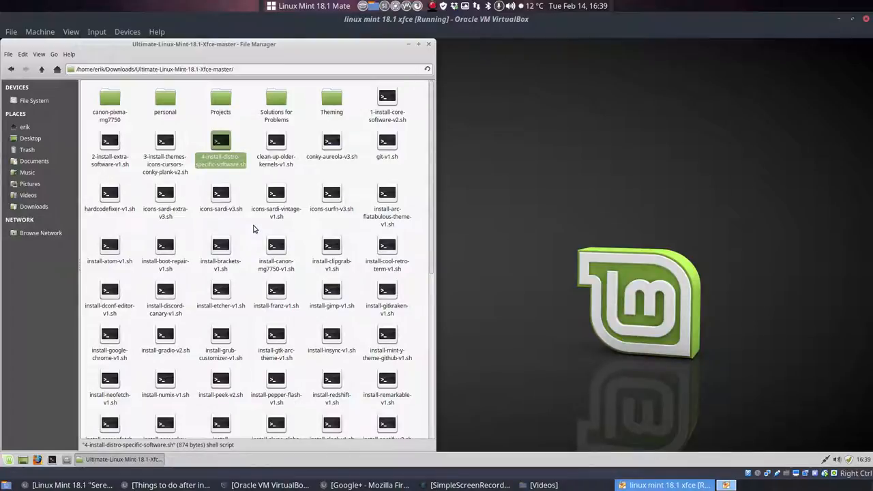
mouse_move(515, 186)
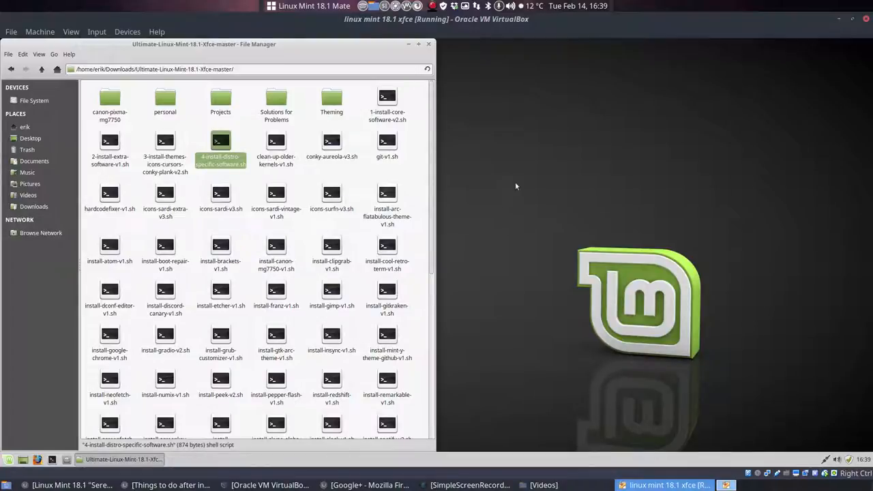
Start a terminal in the scripts folder and turn off its scrollbar in Preferences.
right_click(314, 143)
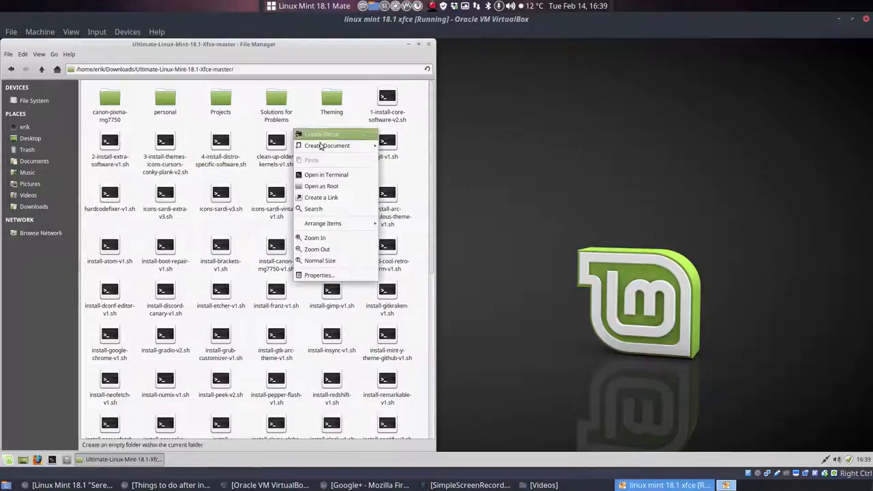
click(326, 175)
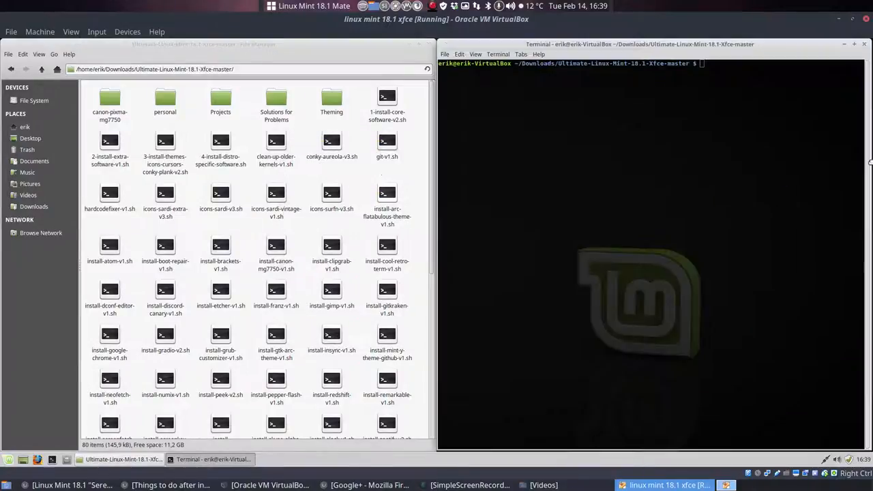
click(458, 54)
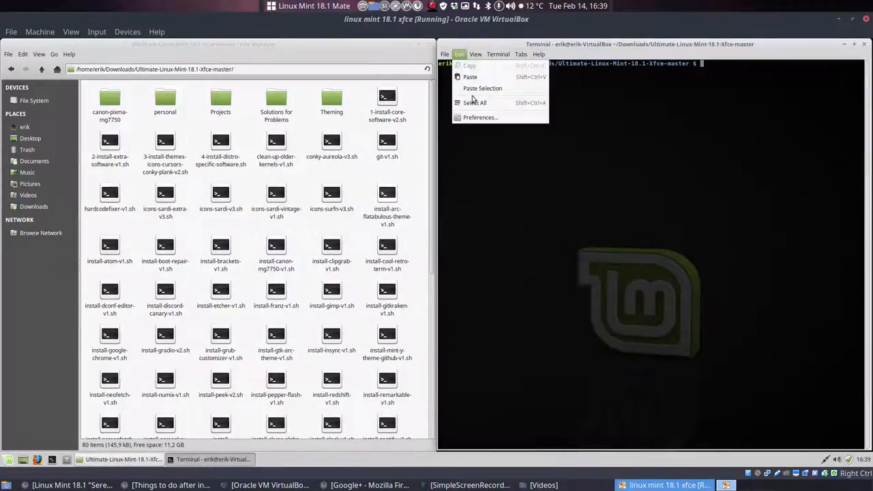
click(480, 117)
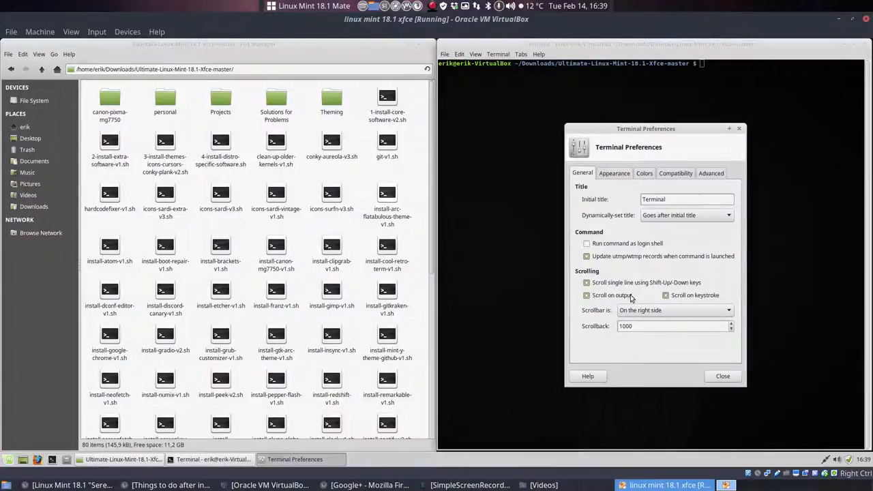
click(728, 310)
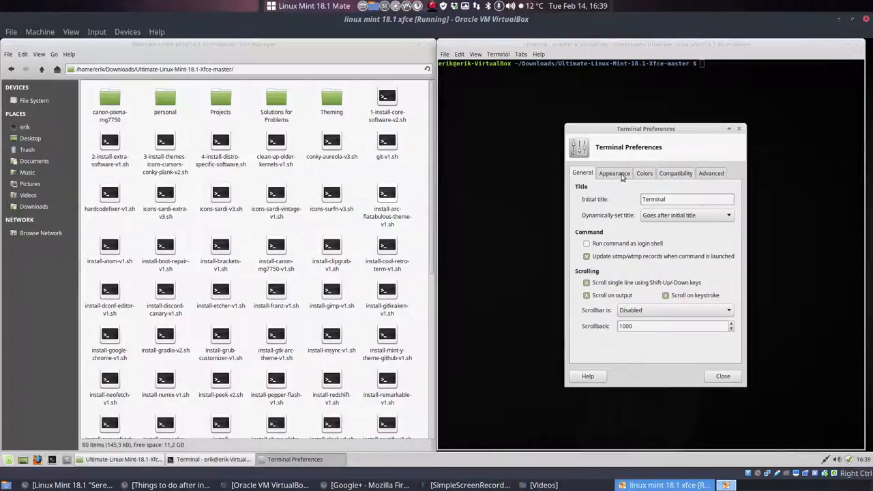
Under Appearance set Monospace 15 and a transparent background at 0.48, then close the terminal.
click(613, 171)
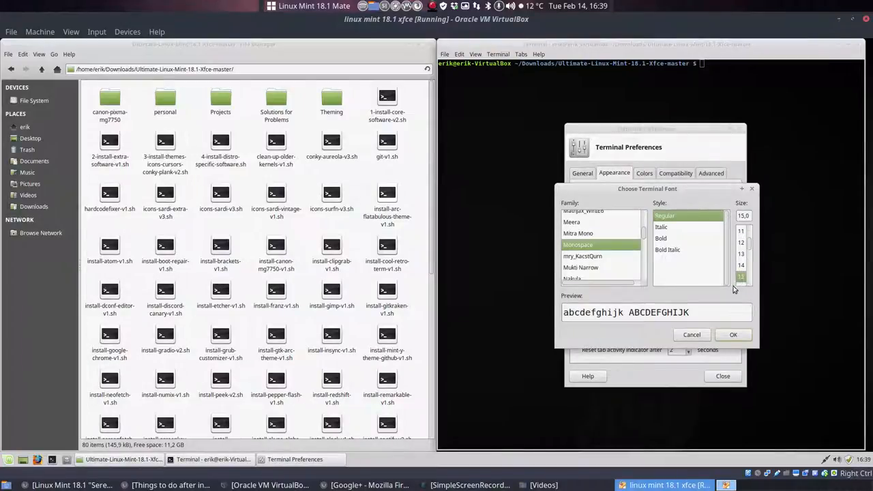
click(734, 334)
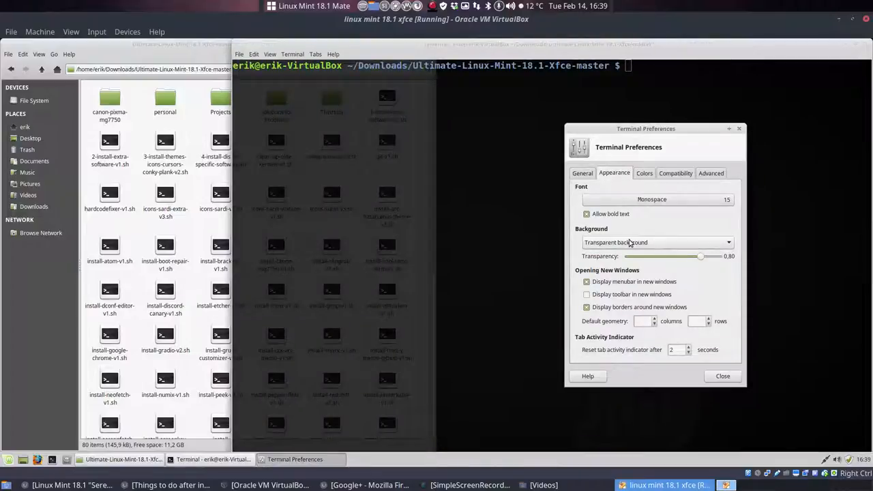
drag(698, 256, 668, 256)
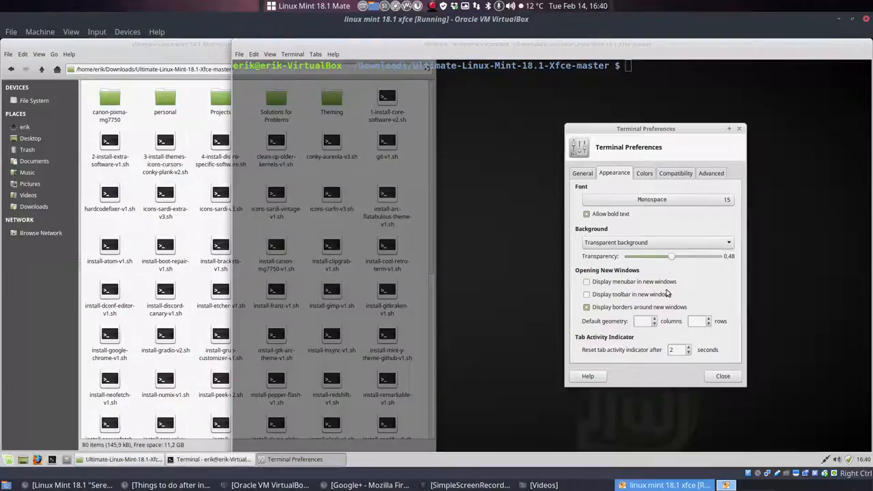
click(723, 377)
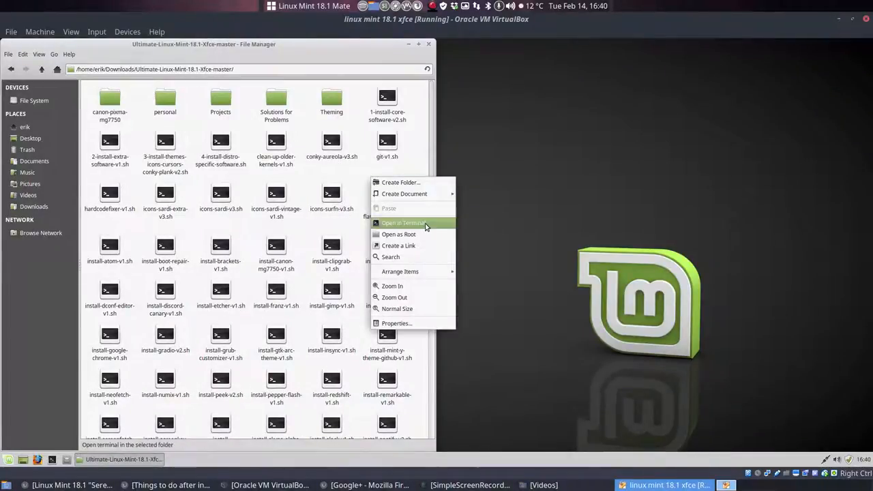
Run ./1-install-core-software-v2.sh from a terminal opened in the scripts folder.
click(403, 224)
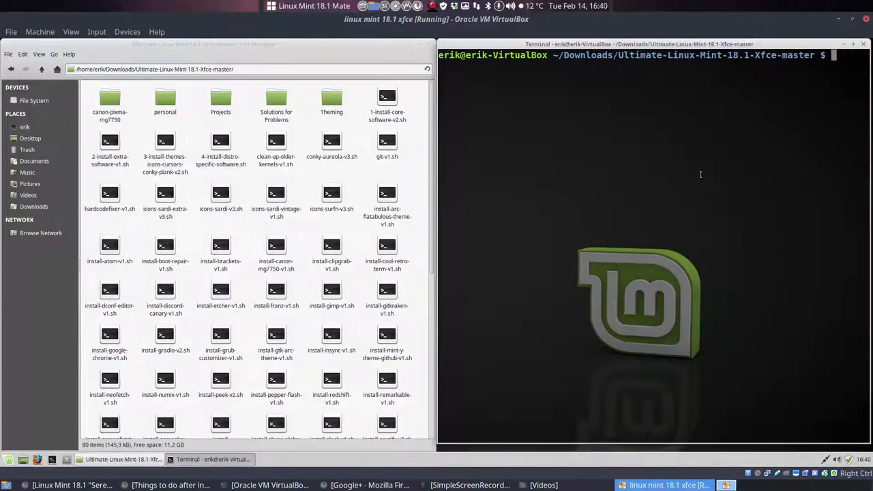
text(./1-install-core-software-v2.sh)
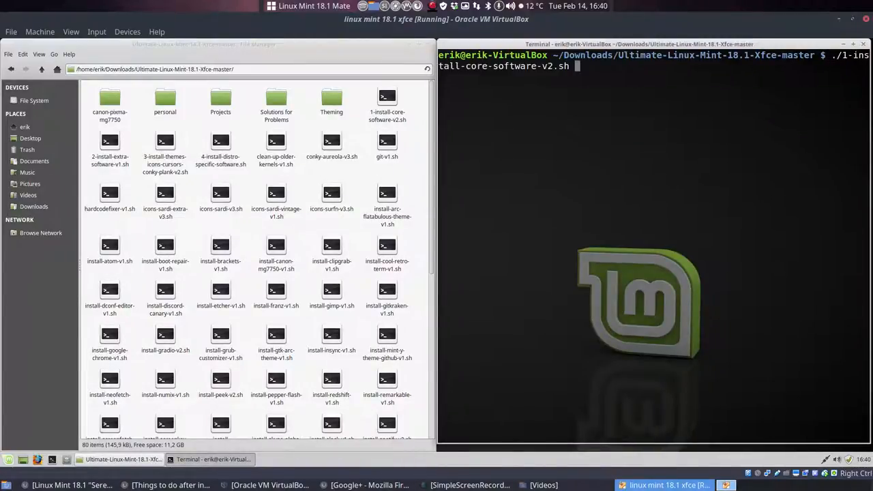
key(Return)
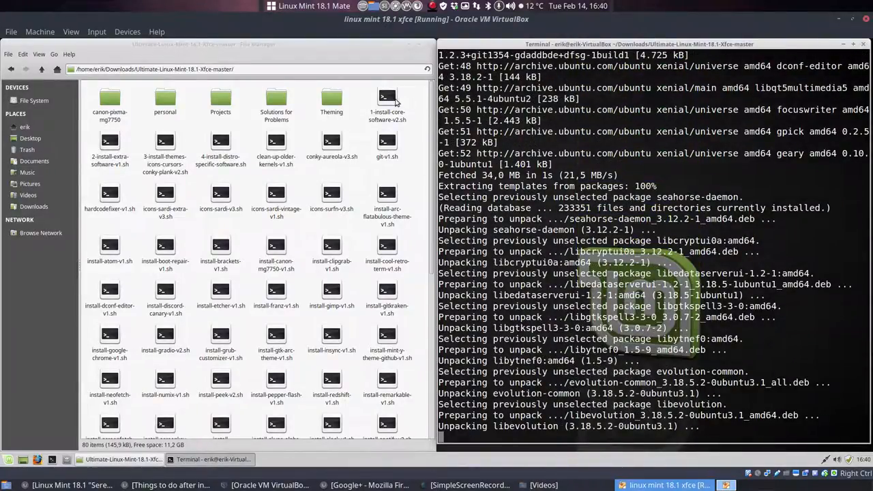
double_click(387, 103)
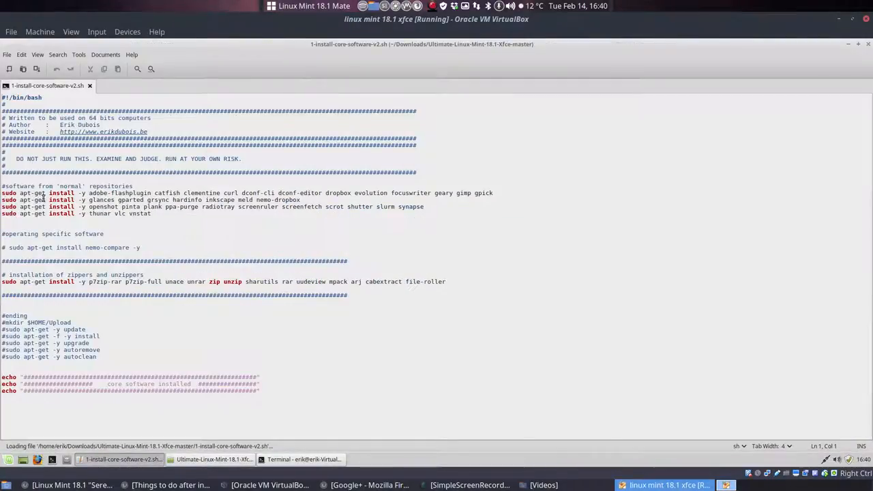
click(68, 151)
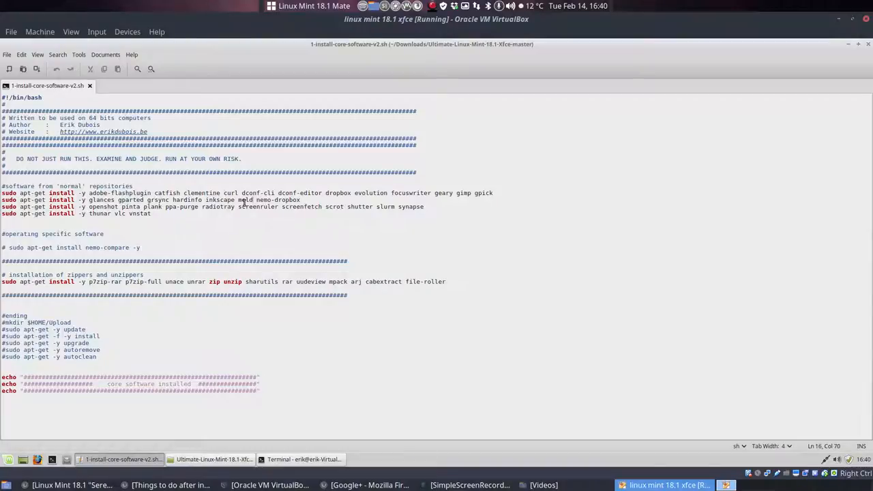
click(128, 237)
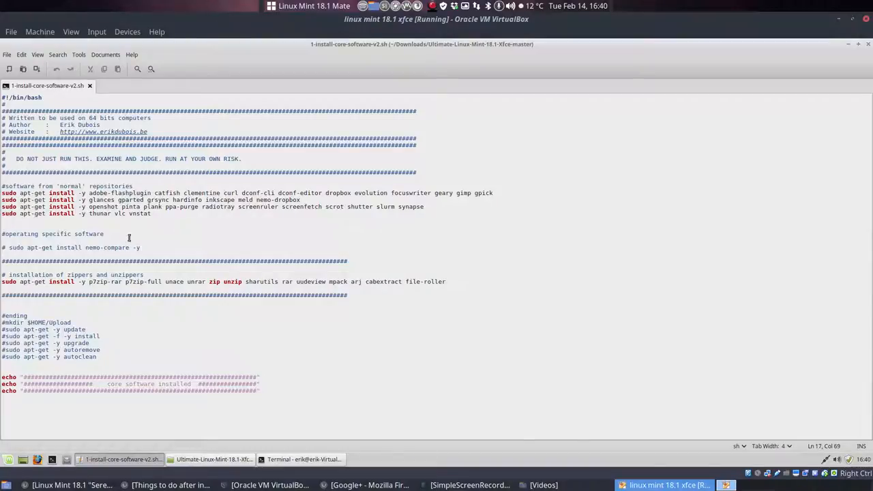
double_click(217, 207)
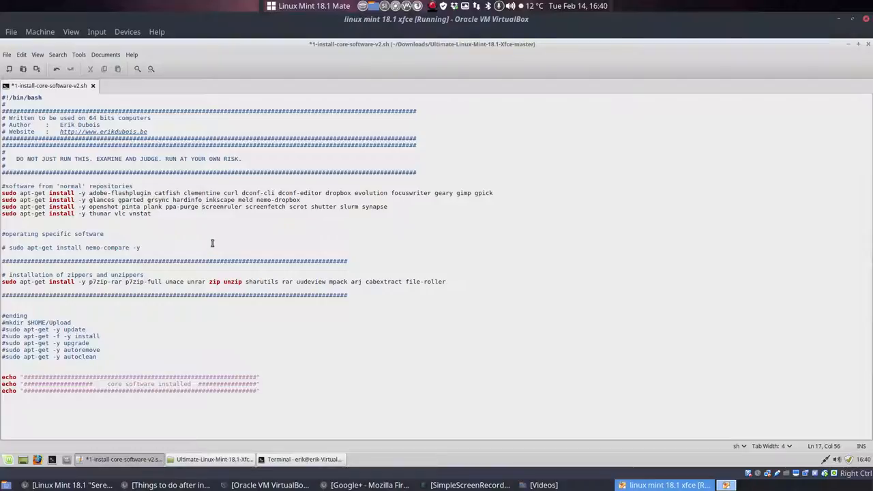
mouse_move(142, 292)
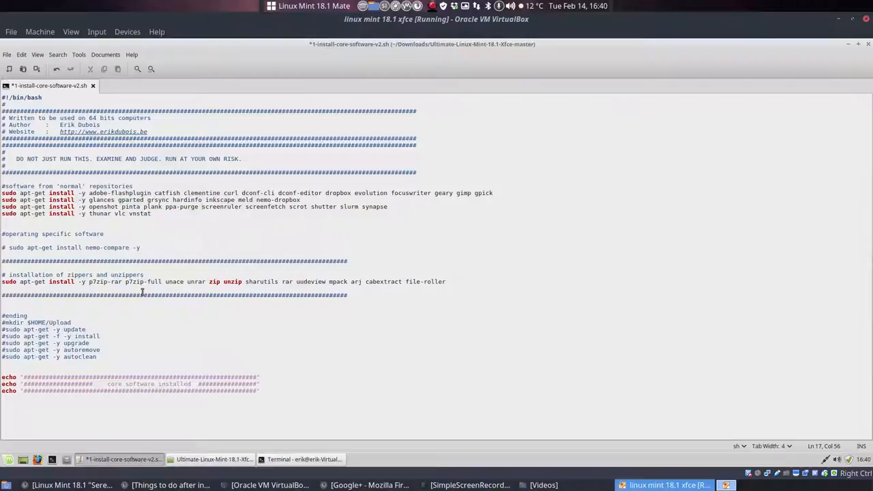
mouse_move(823, 52)
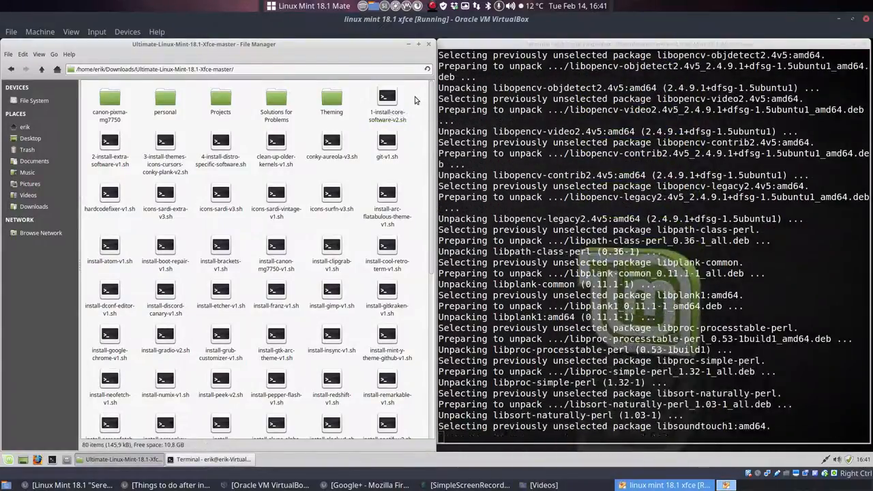
Run ./2-install-extra-software-v1.sh after the core install finishes.
click(387, 102)
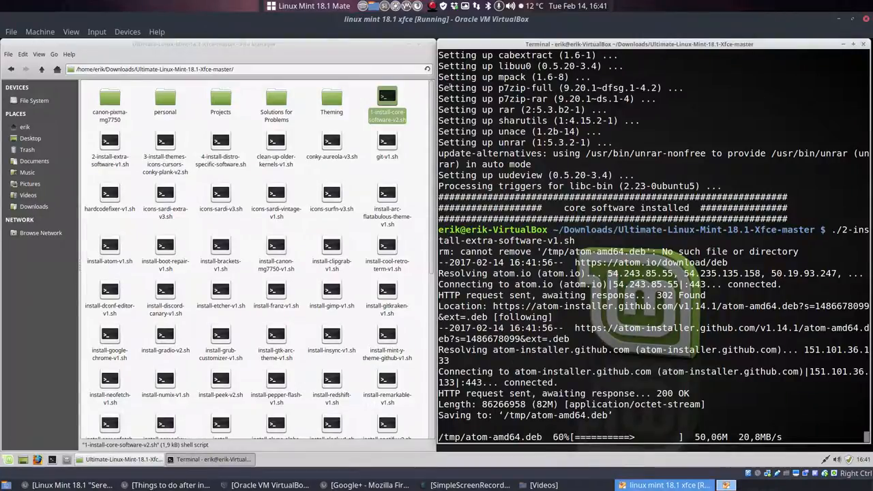
click(414, 5)
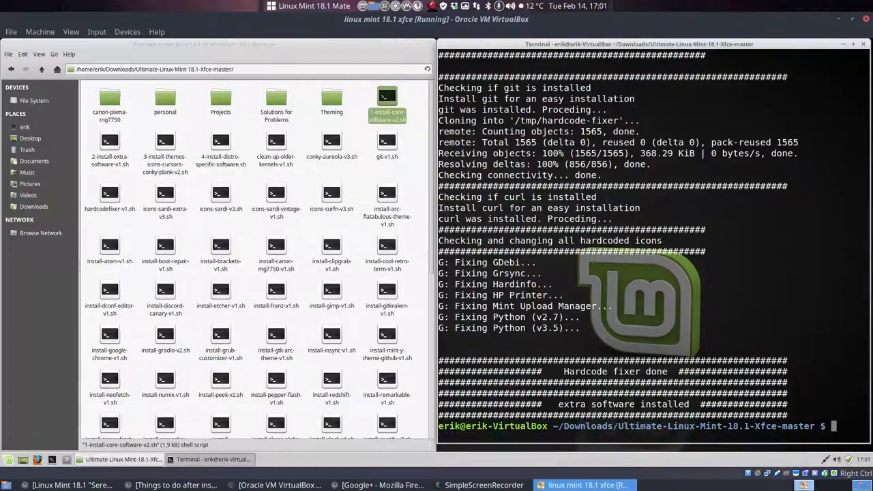
Run ./3-install-themes-icons-cursors-conky-plank-v2.sh, then ./4-install-distro-specific-software.sh.
text(./3-install-themes-icons-cursors-conky-plank-v2.sh)
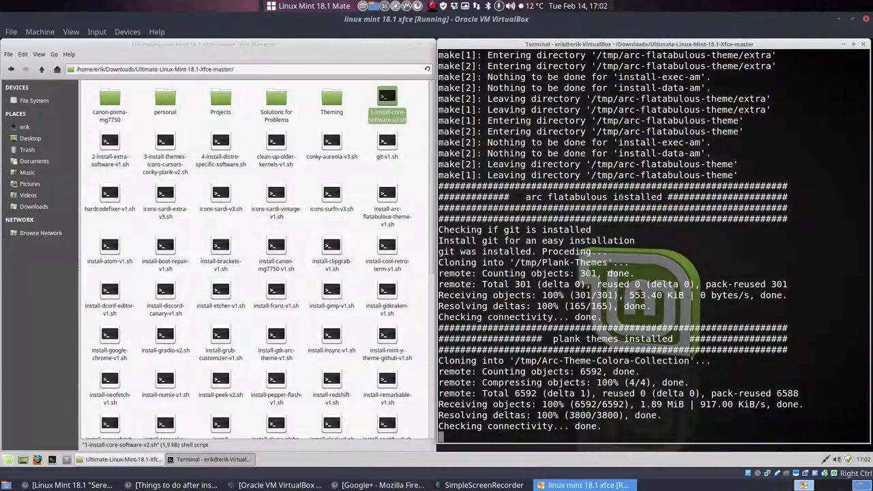
mouse_move(648, 319)
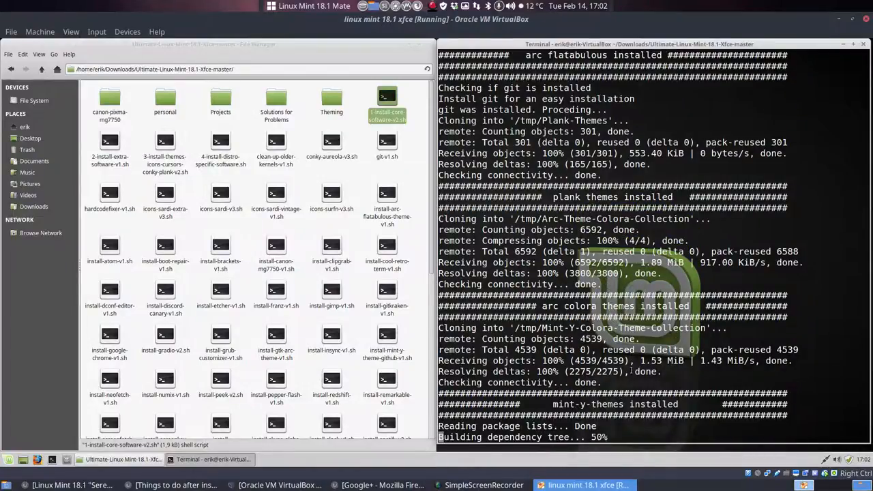
scroll(down, 3)
text(./4-install-distro-specific-software.sh)
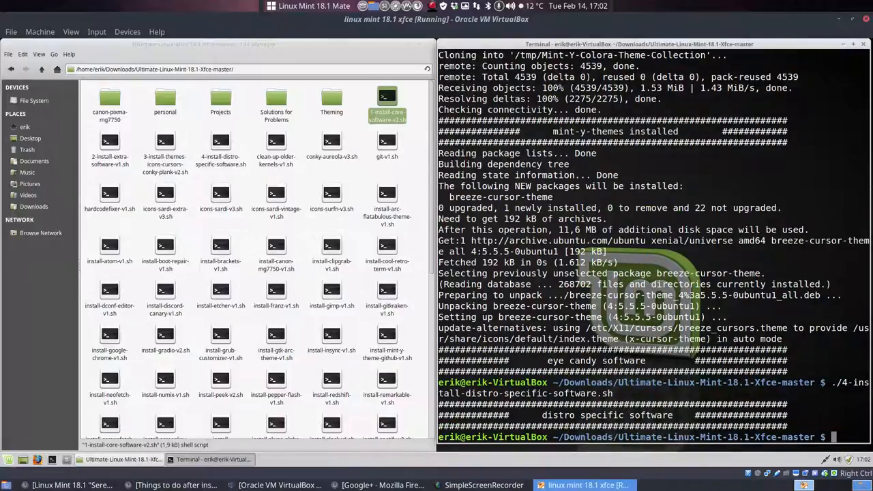
click(221, 141)
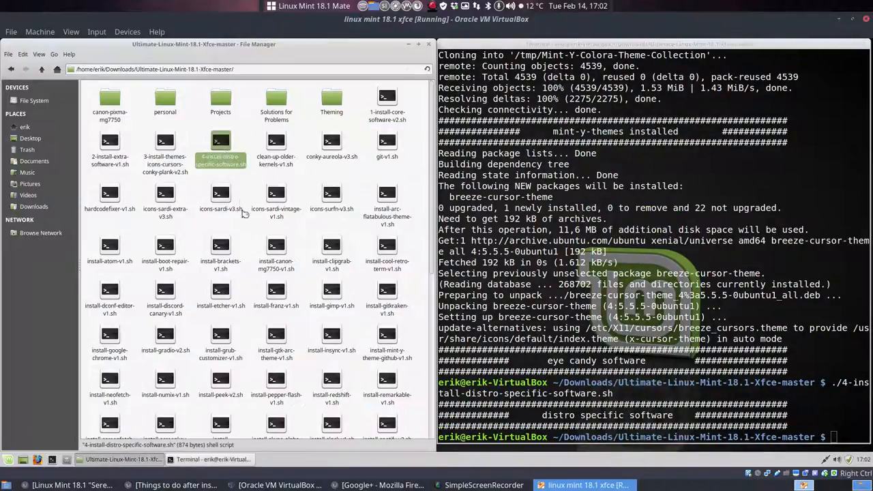
double_click(220, 147)
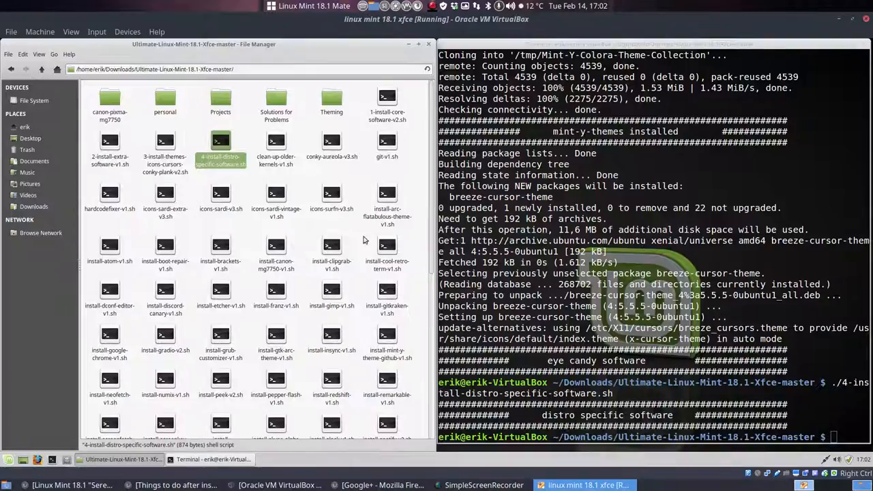
click(193, 185)
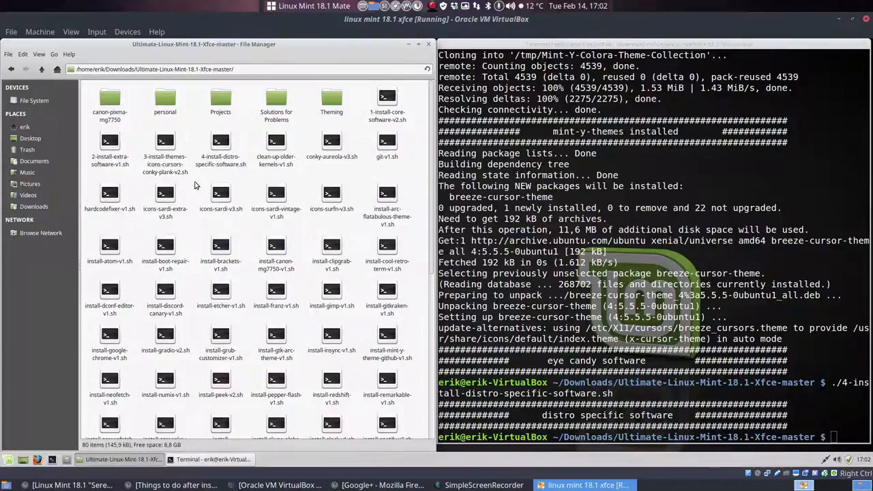
mouse_move(221, 205)
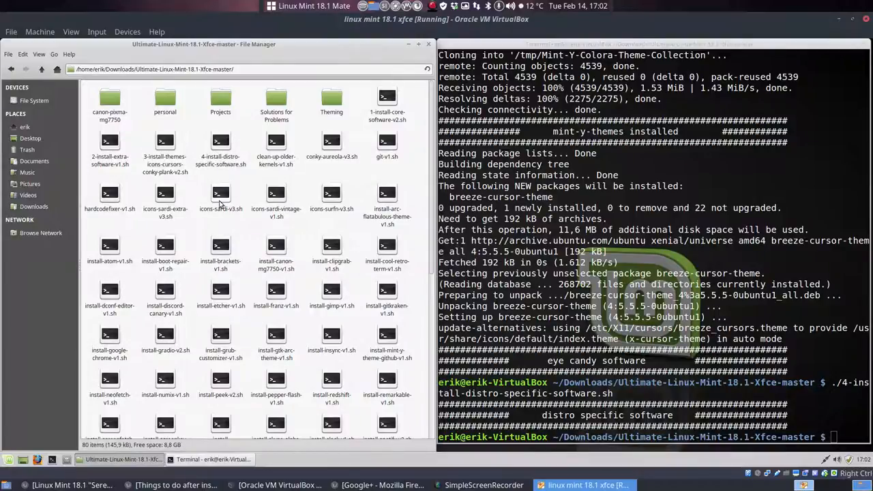